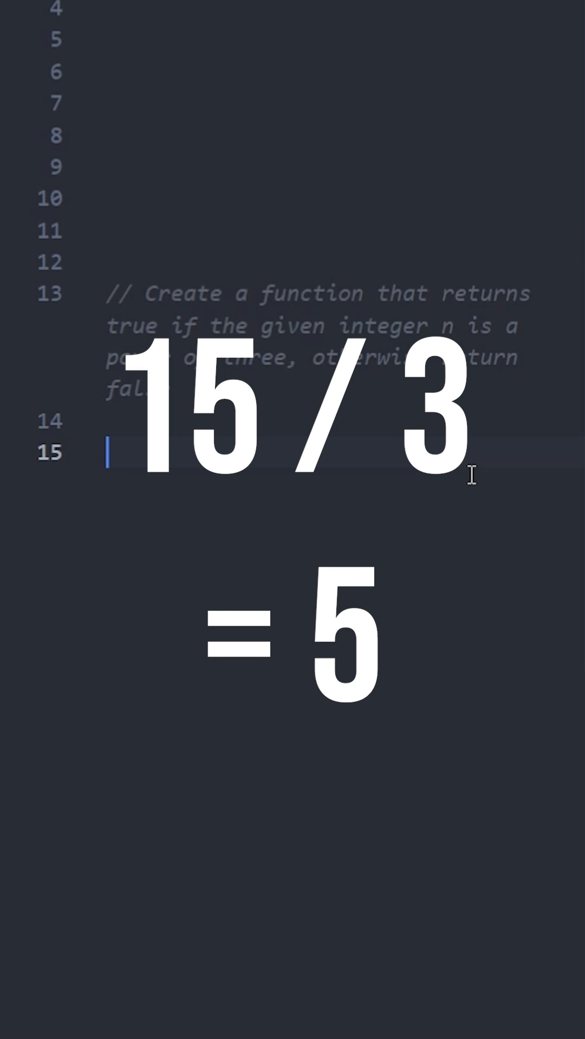
type("function isPow")
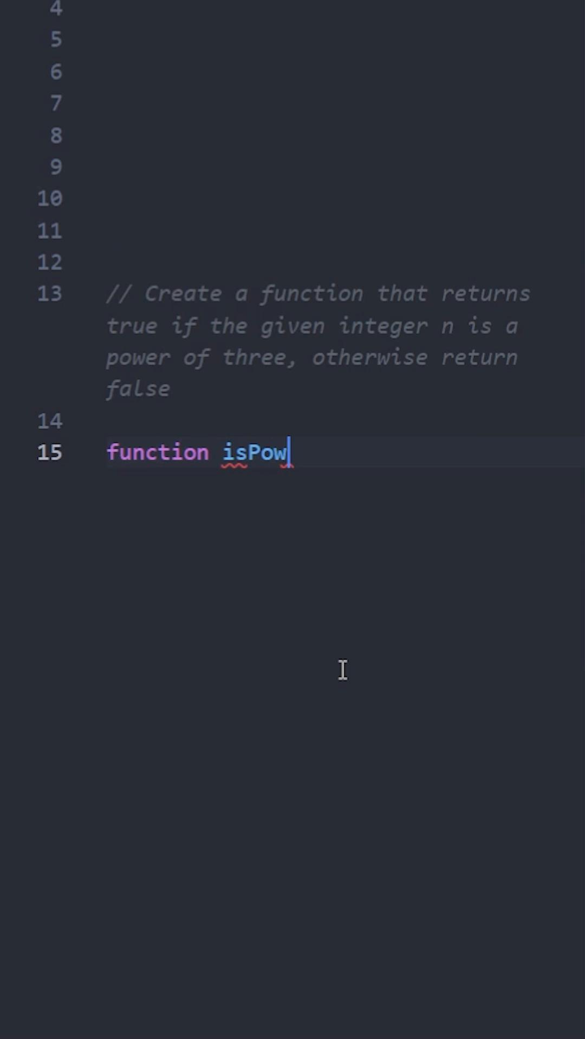
type("erOfThre")
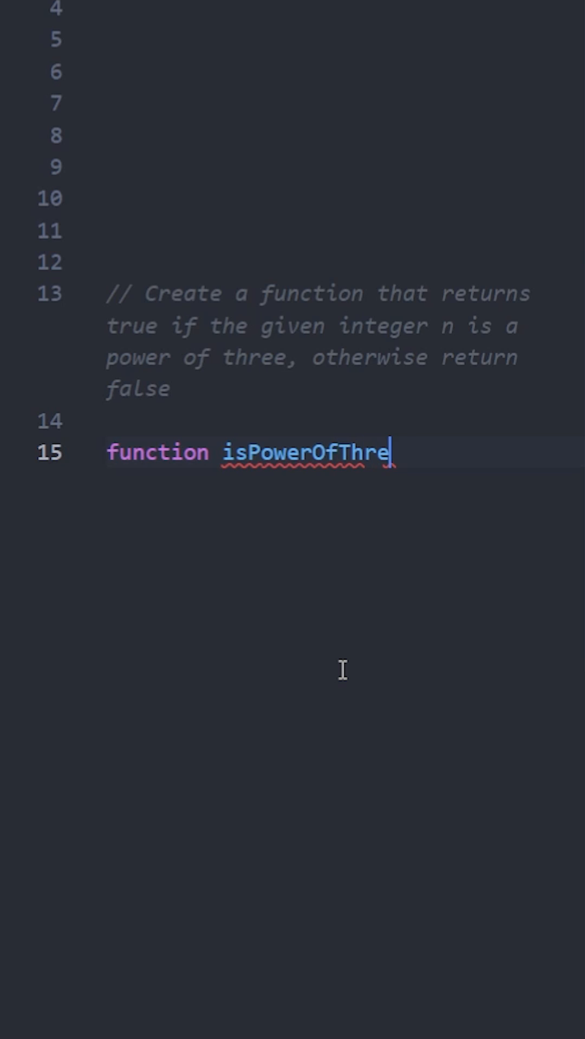
type("e(n){")
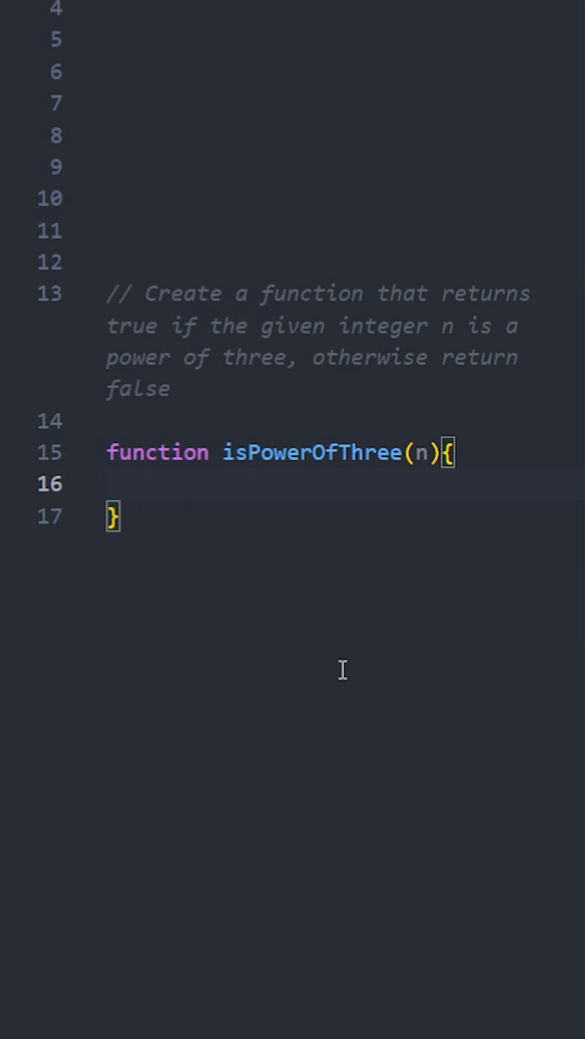
type("if(")
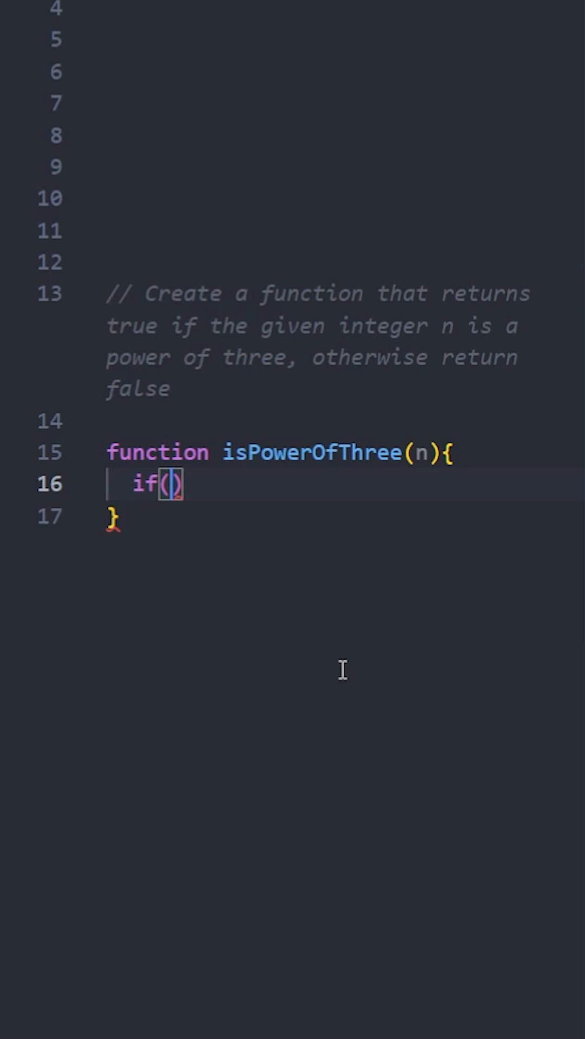
type("n < 1) return false")
type("n /= 3")
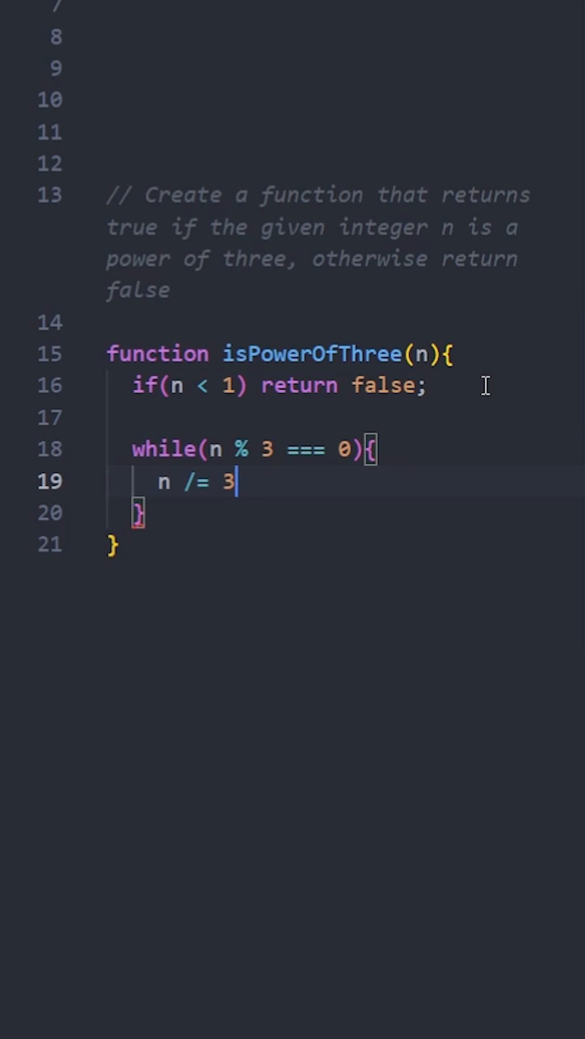
type(";")
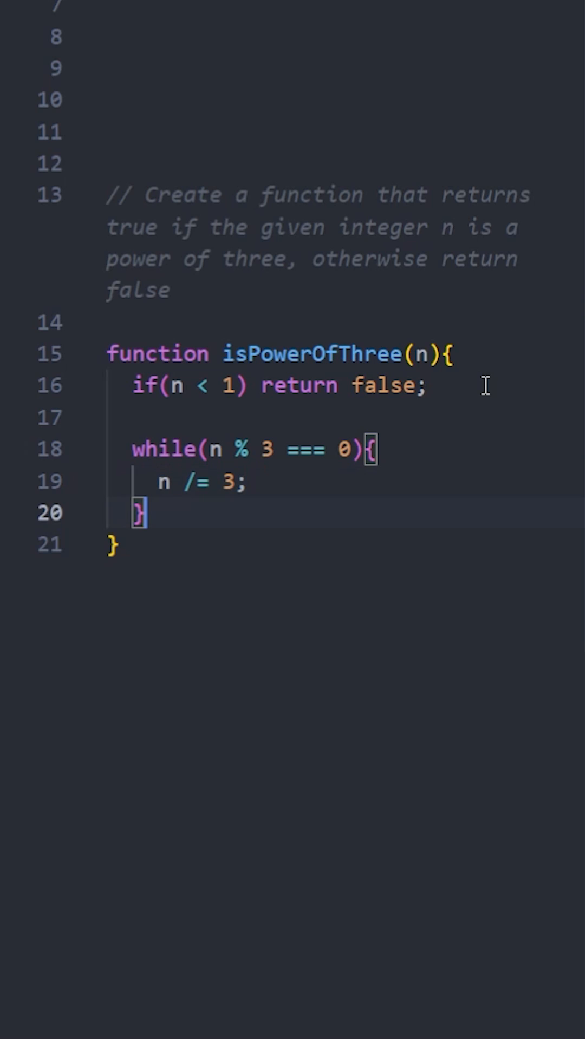
type("return n === 1;")
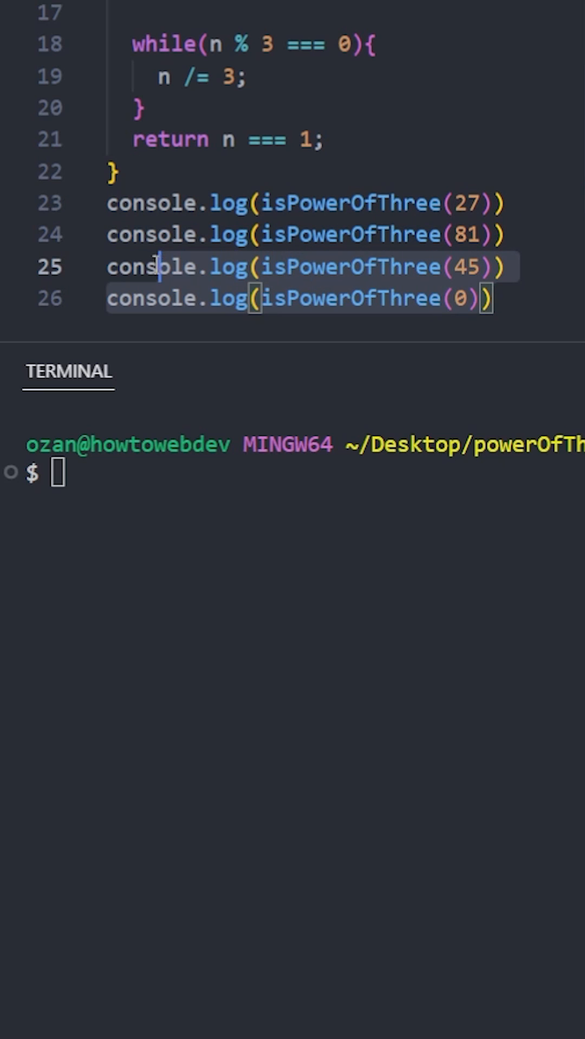
type("node index.js")
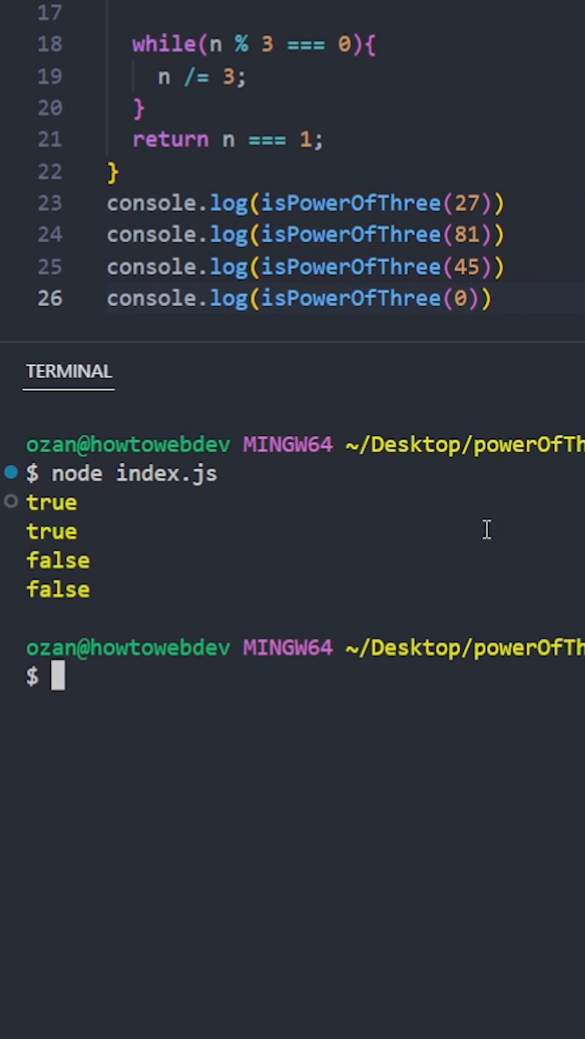